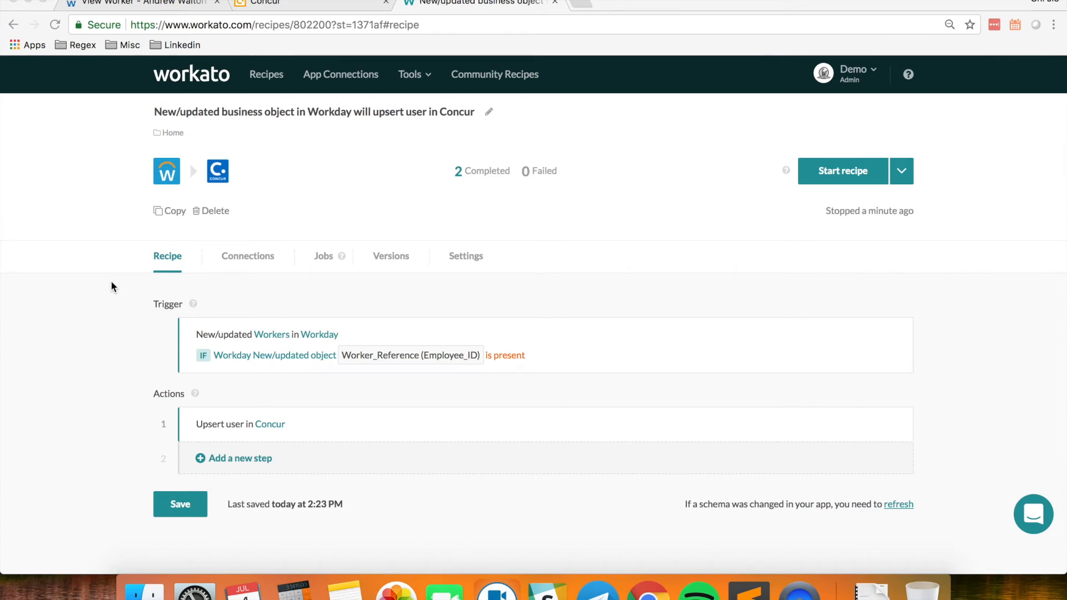
mouse_move(34, 266)
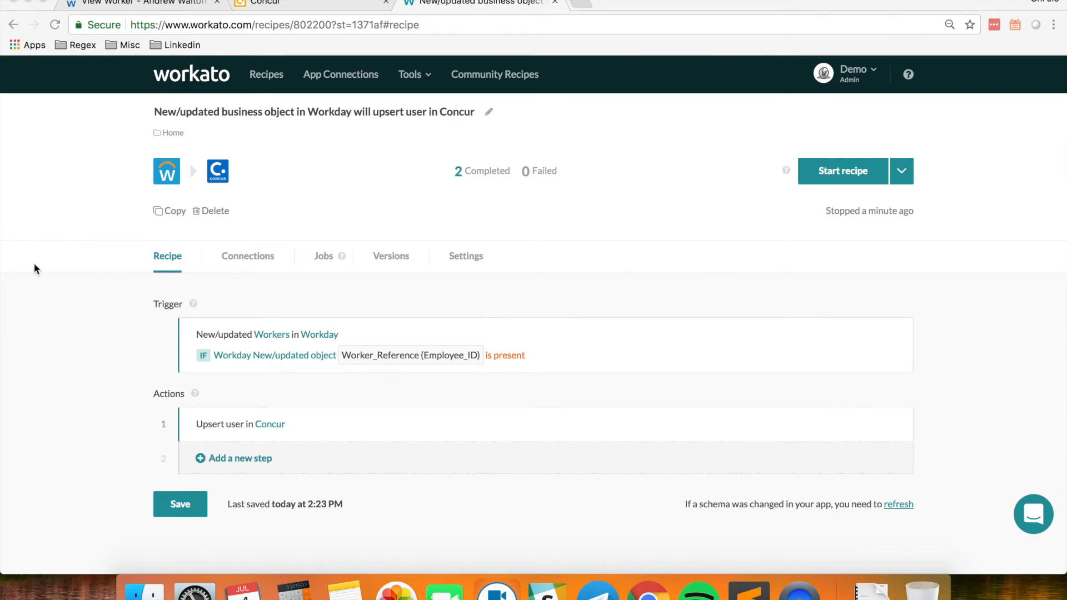
mouse_move(184, 177)
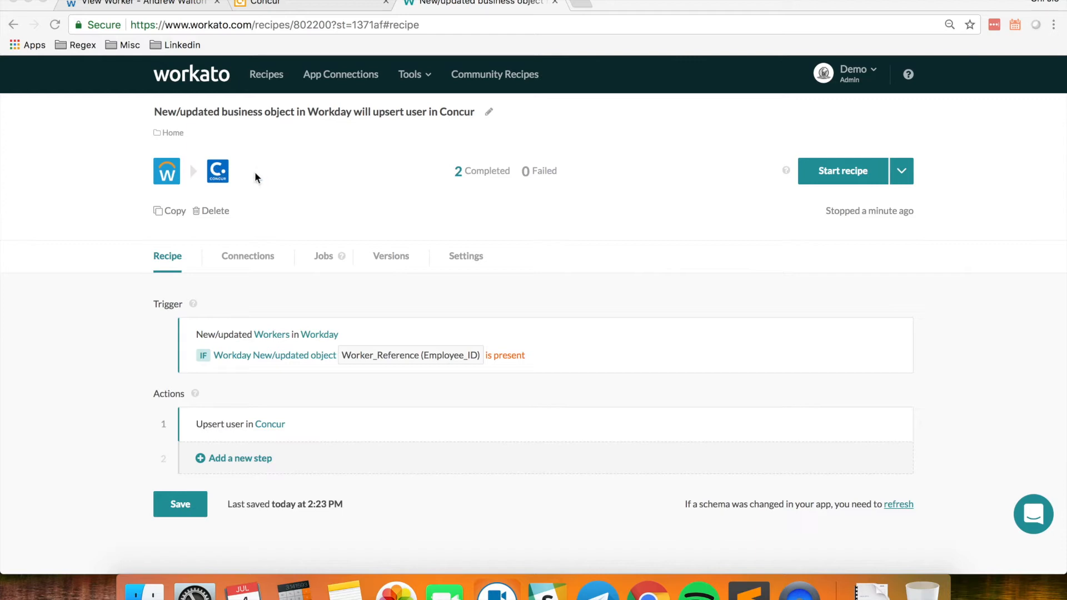
mouse_move(200, 240)
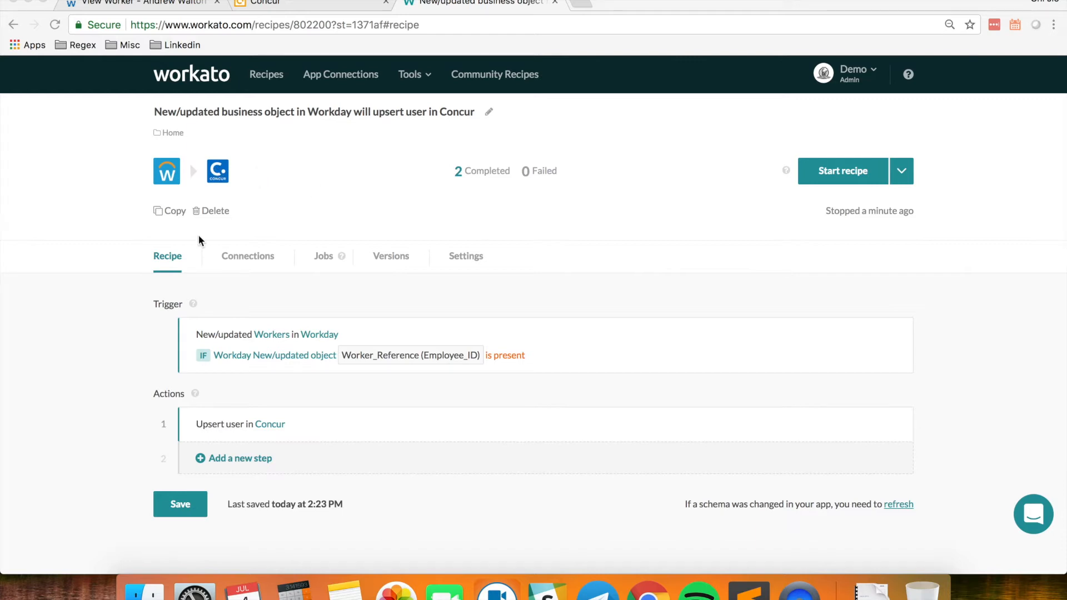
mouse_move(235, 215)
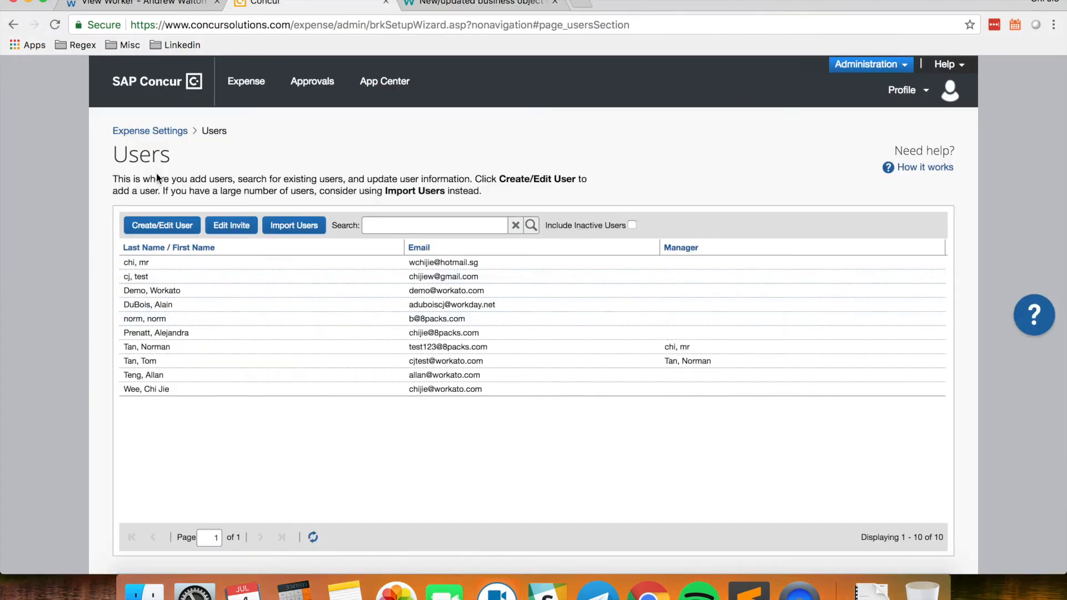
mouse_move(247, 383)
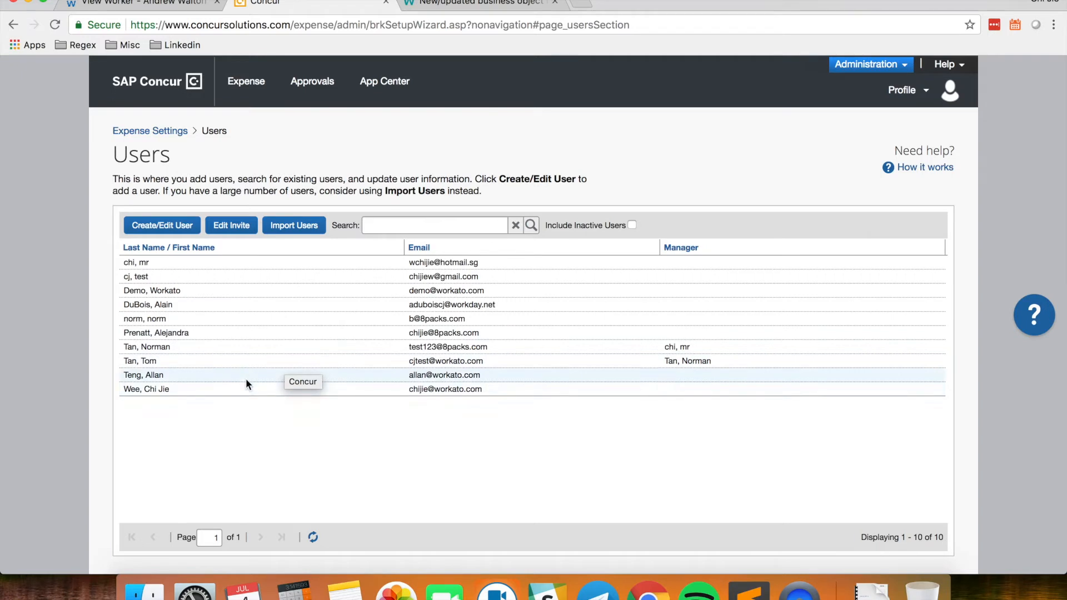
mouse_move(102, 203)
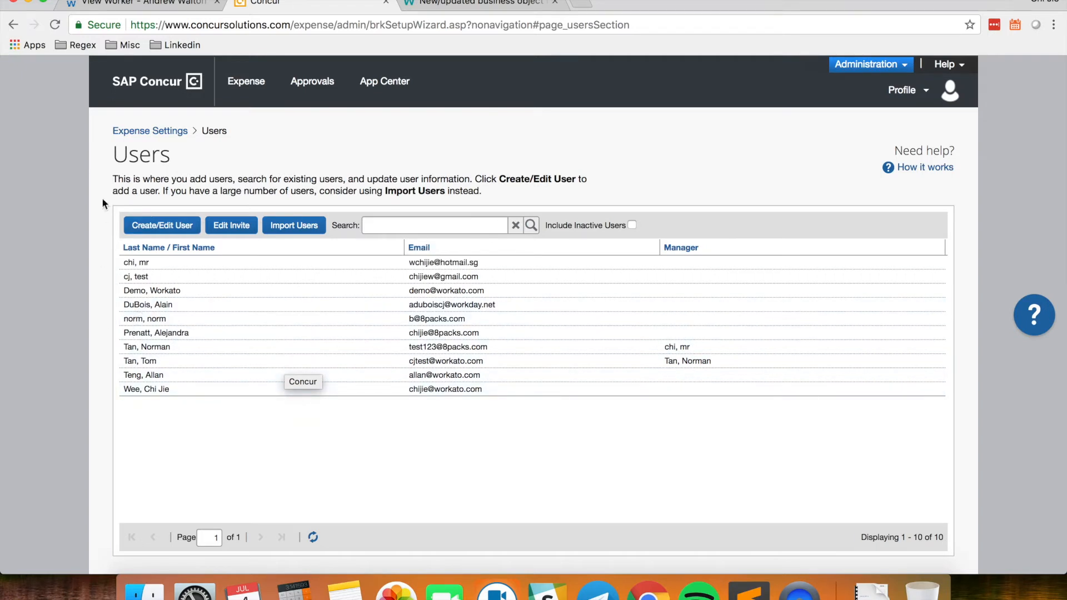
left_click(139, 2)
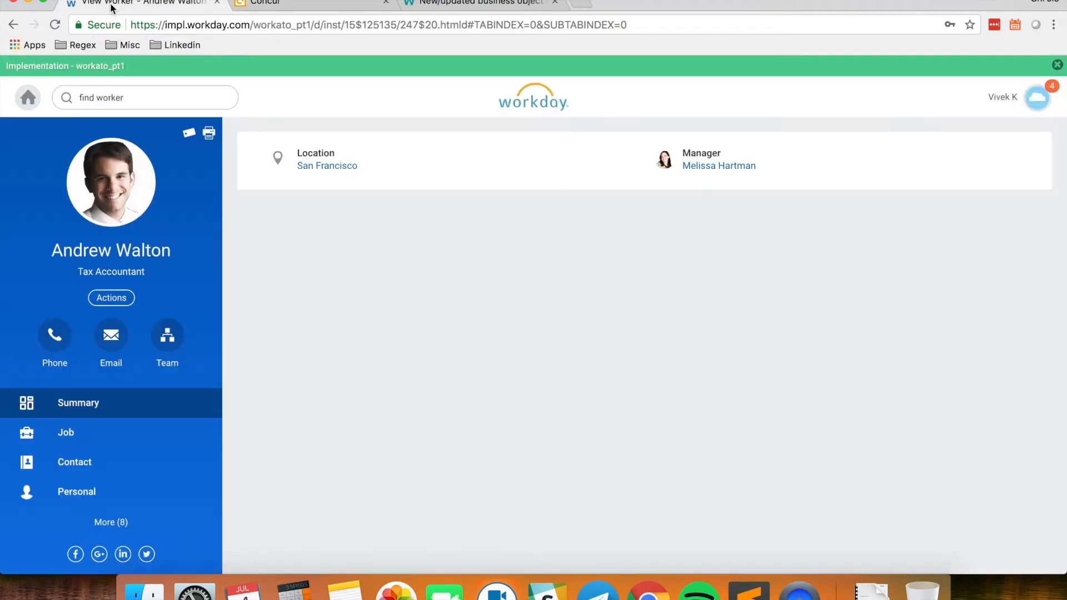
mouse_move(200, 237)
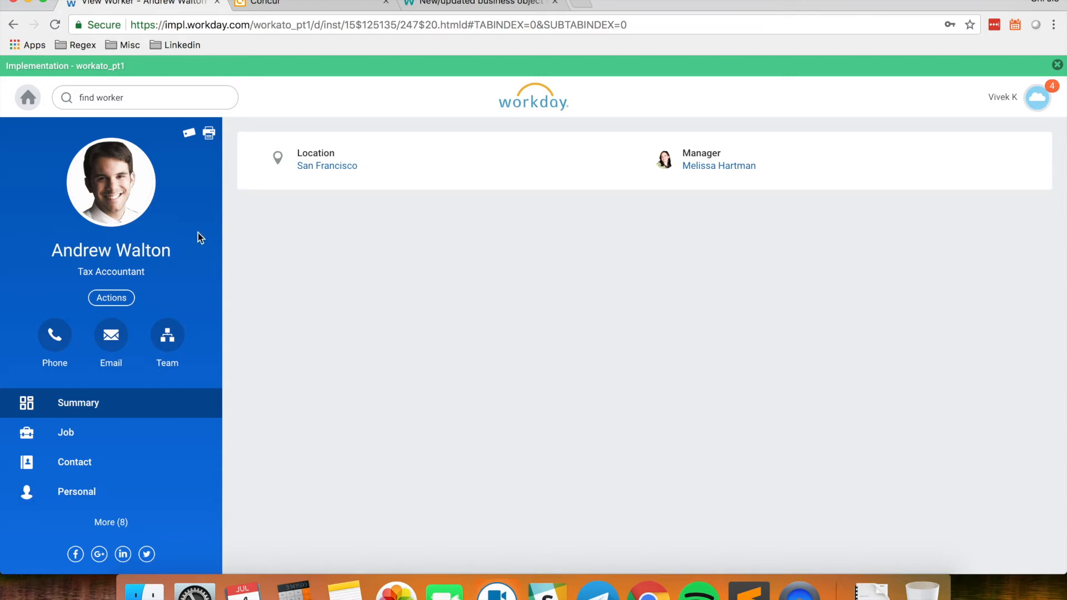
mouse_move(153, 321)
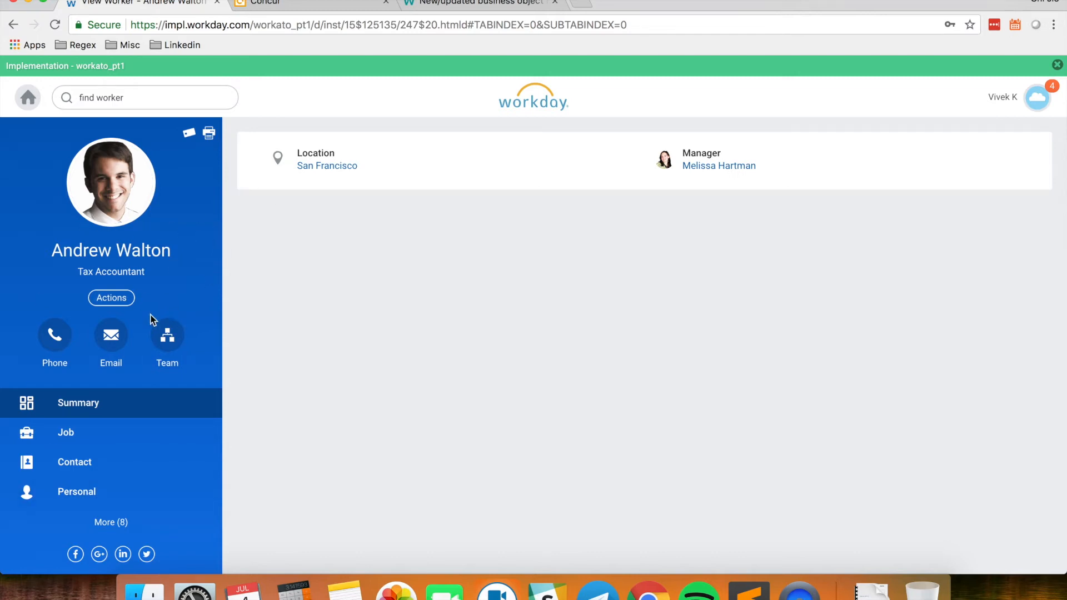
mouse_move(160, 291)
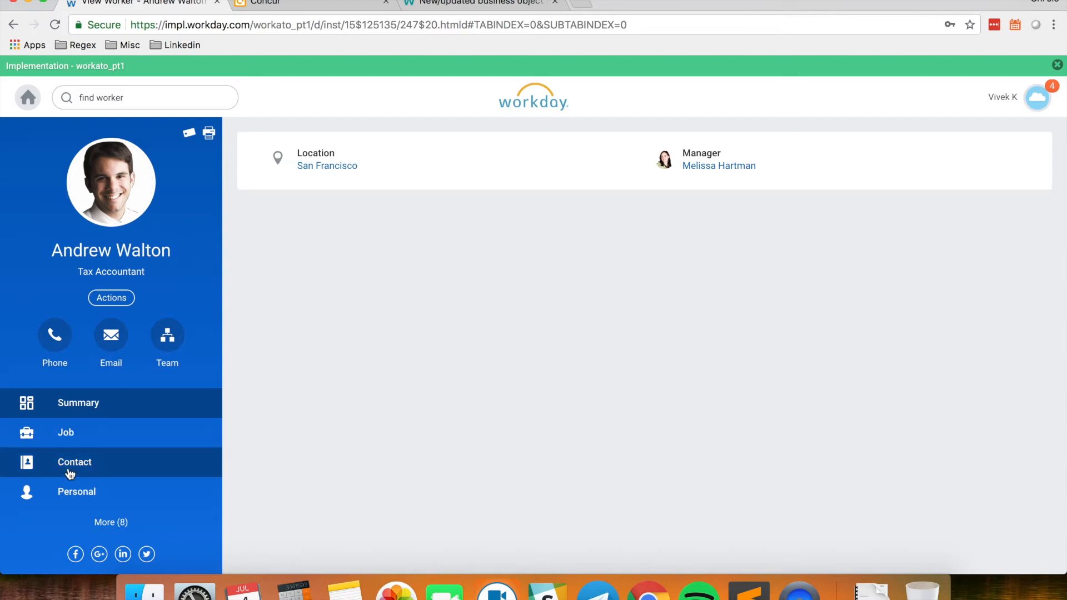
left_click(74, 462)
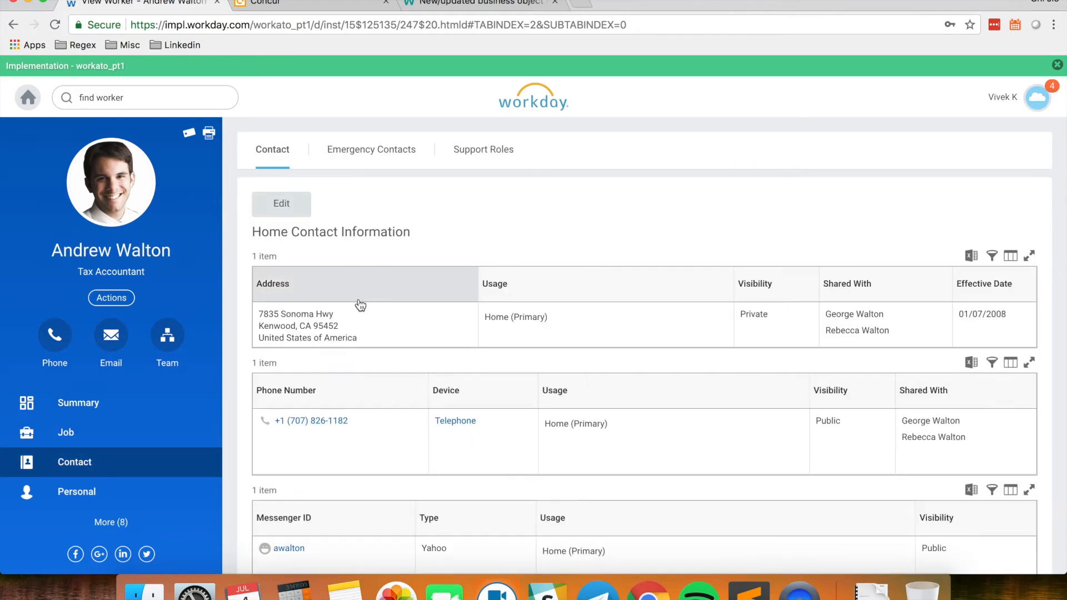
left_click(281, 204)
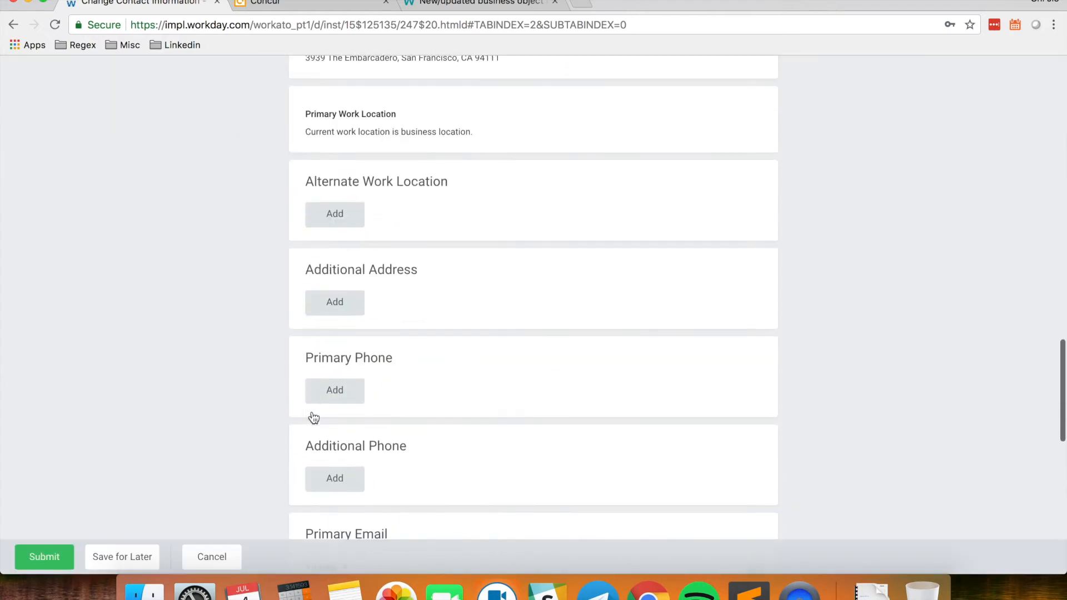
scroll("down", 3)
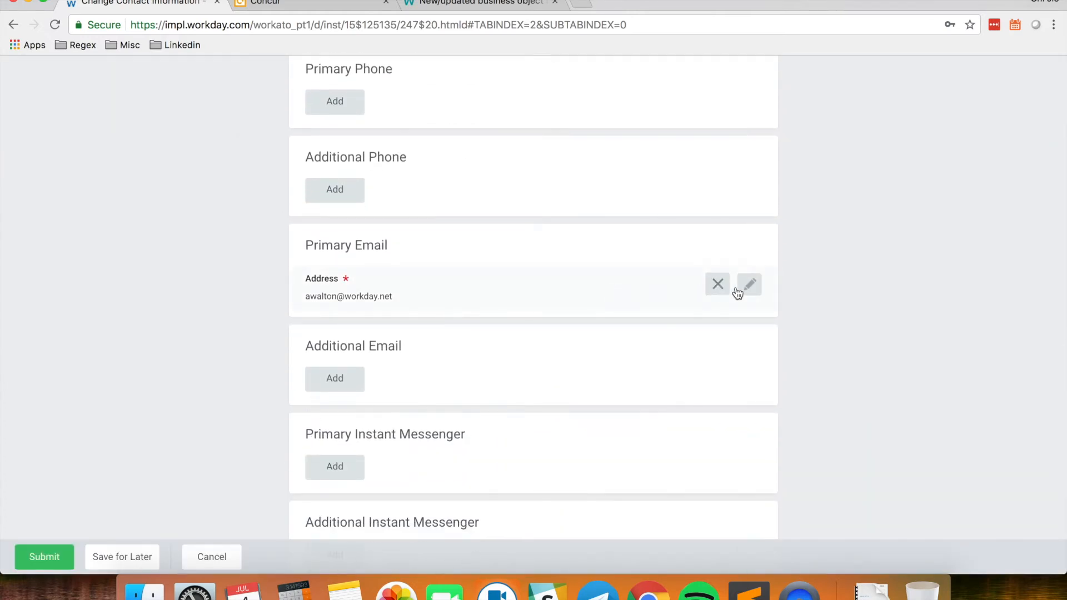
left_click(749, 284)
type("cj")
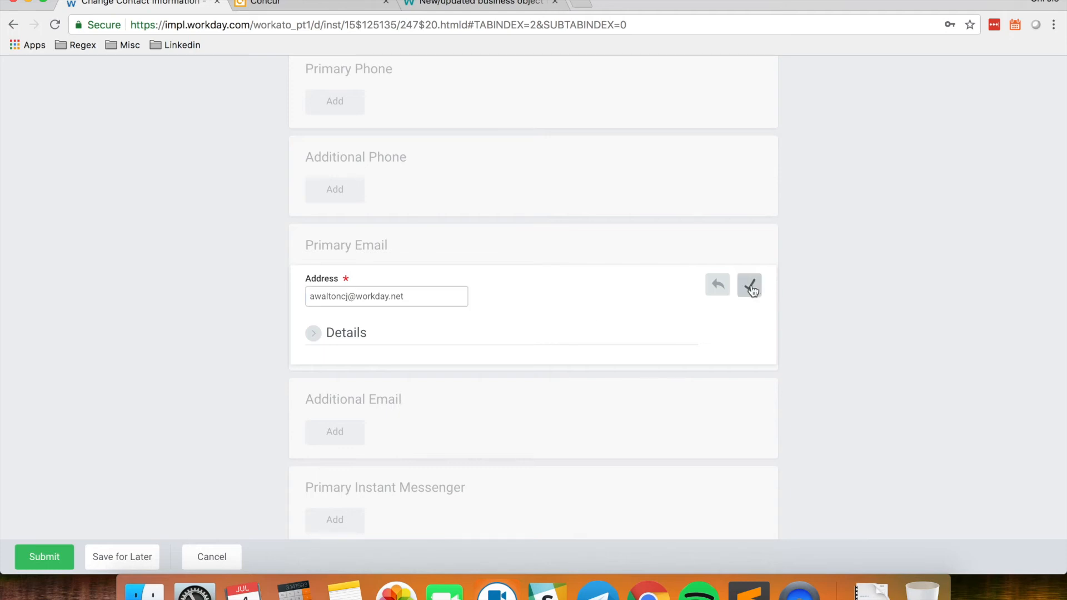
left_click(749, 284)
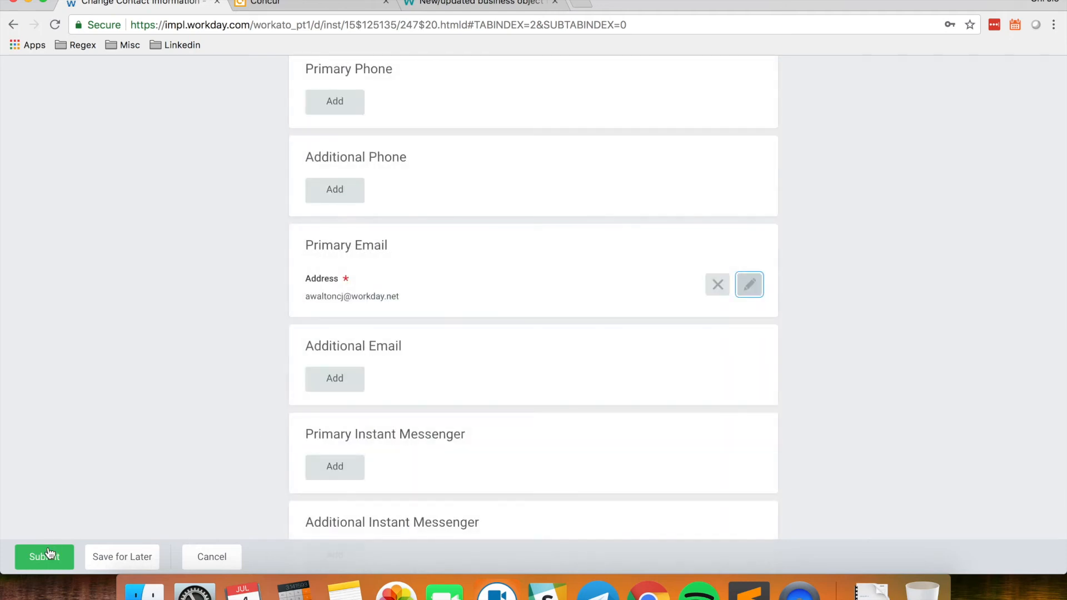
left_click(44, 557)
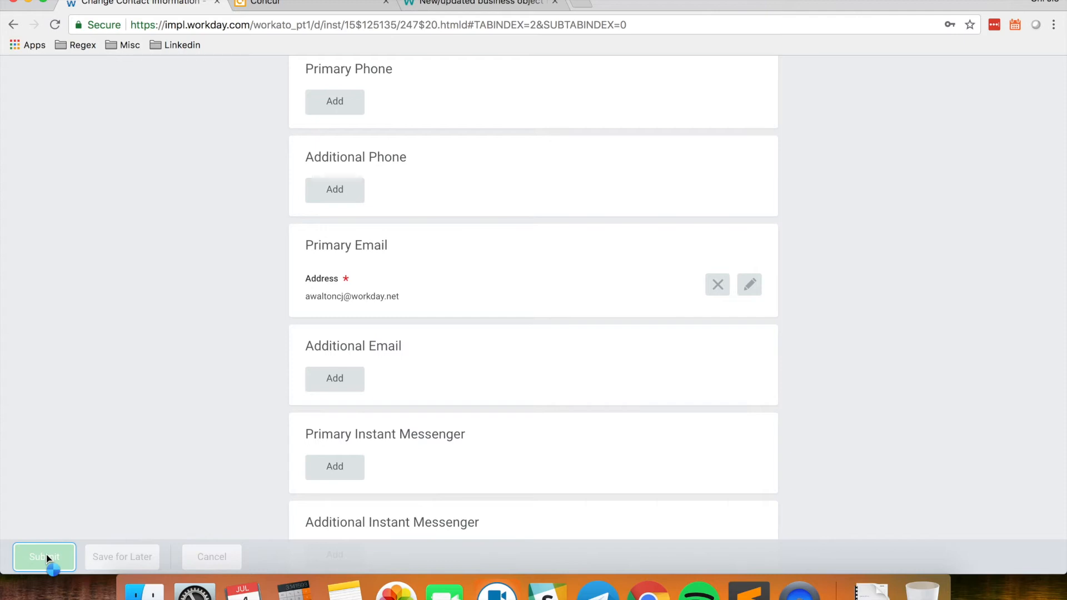
left_click(45, 557)
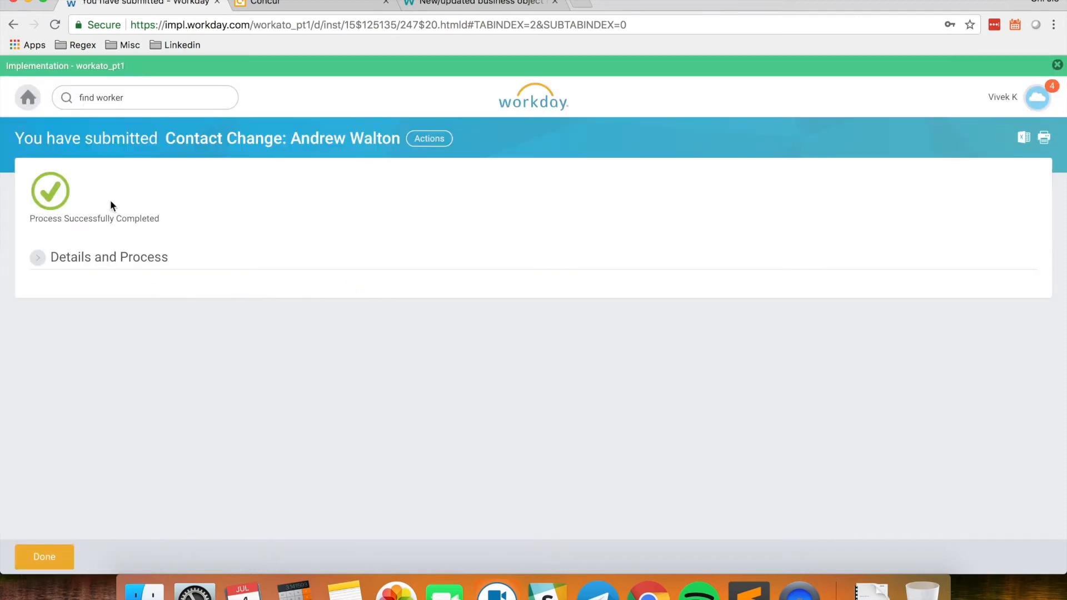
Step: Acknowledge the successful contact-change confirmation with Done
left_click(477, 2)
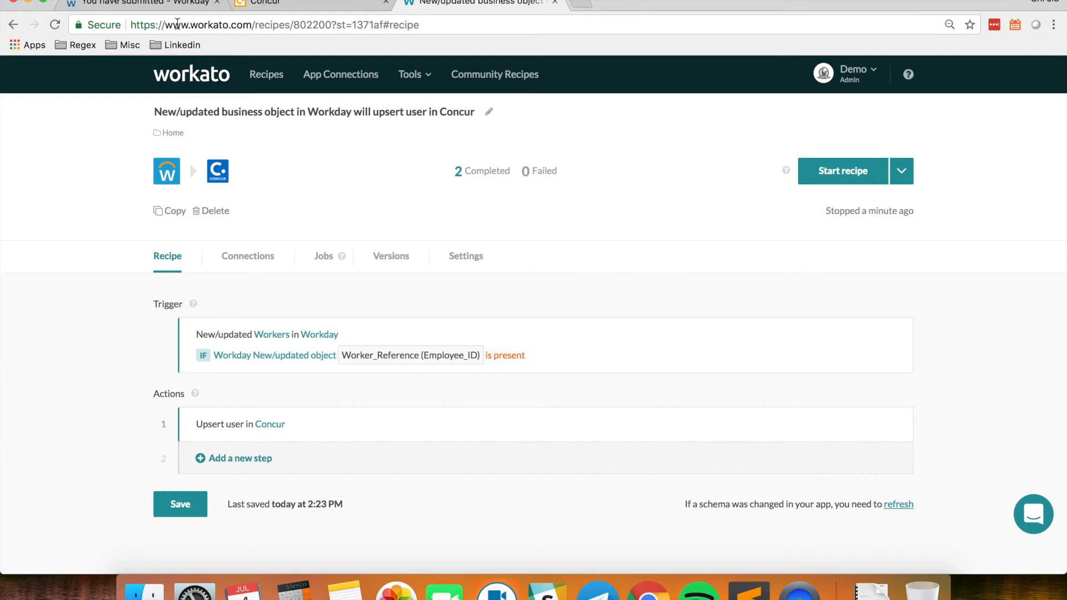
mouse_move(184, 6)
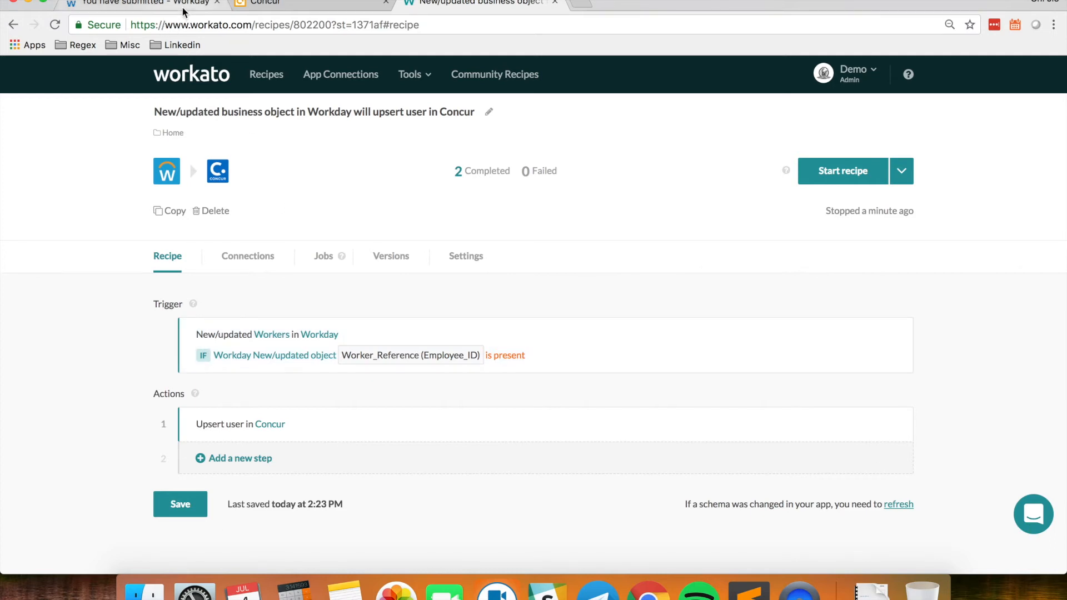
mouse_move(300, 18)
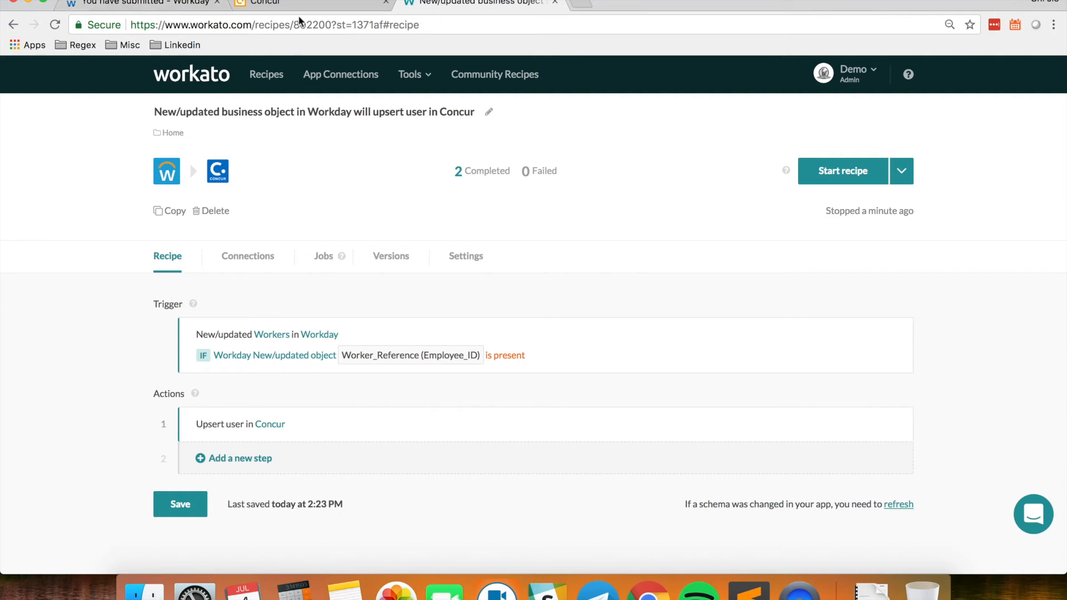
mouse_move(234, 438)
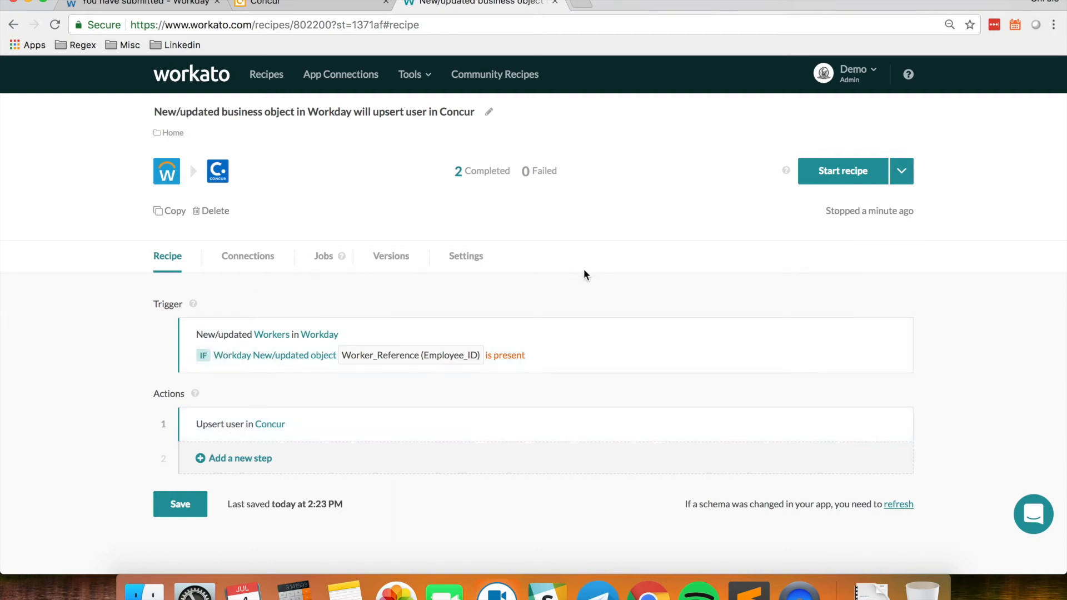
Step: Start the recipe and refresh its Jobs list to reveal the third completed job
left_click(843, 171)
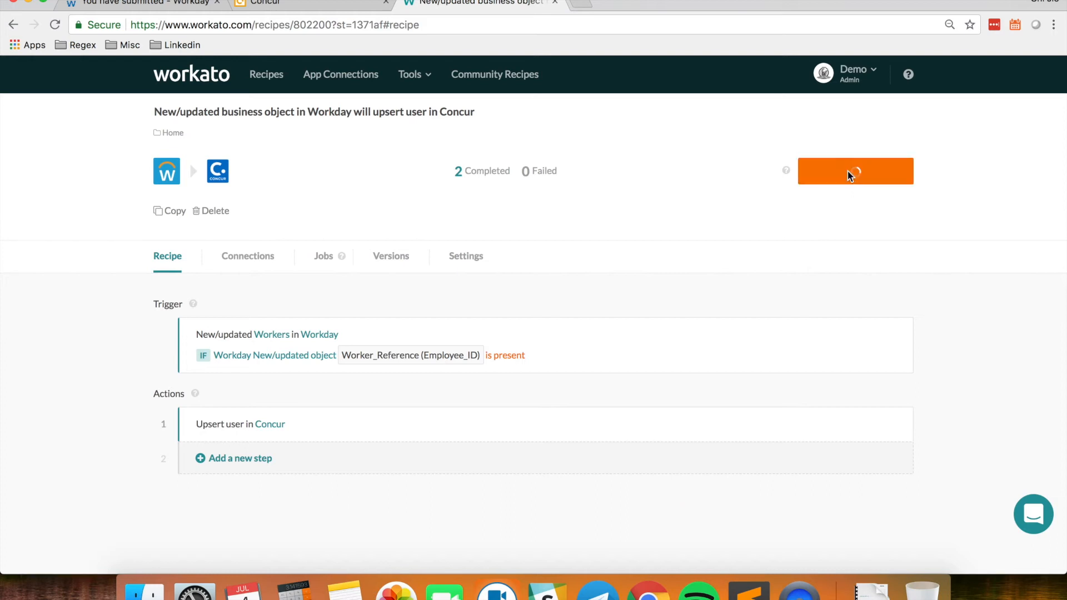
left_click(856, 171)
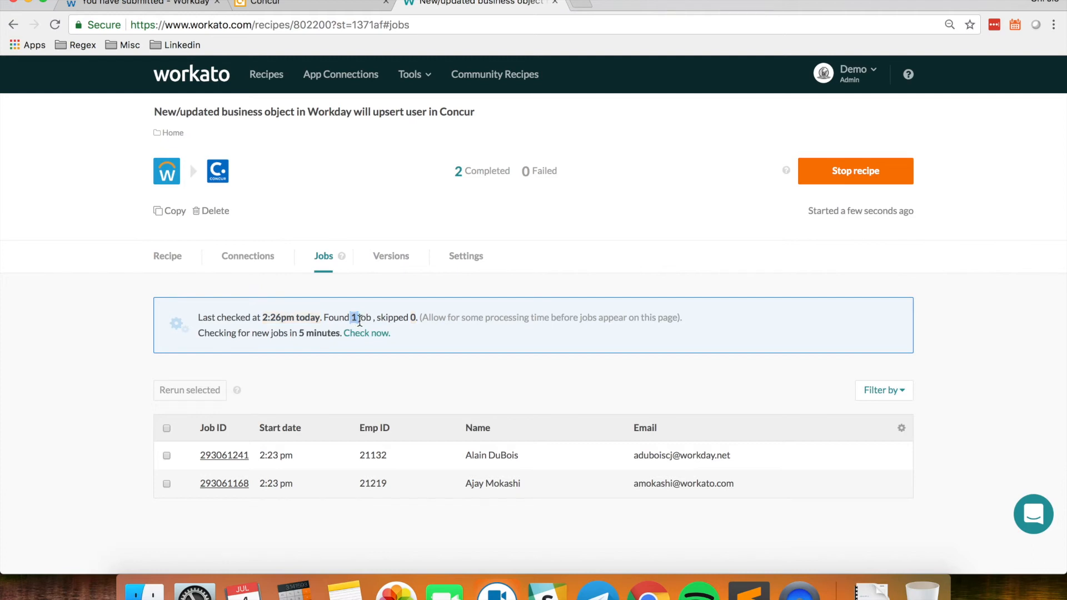
left_click(367, 334)
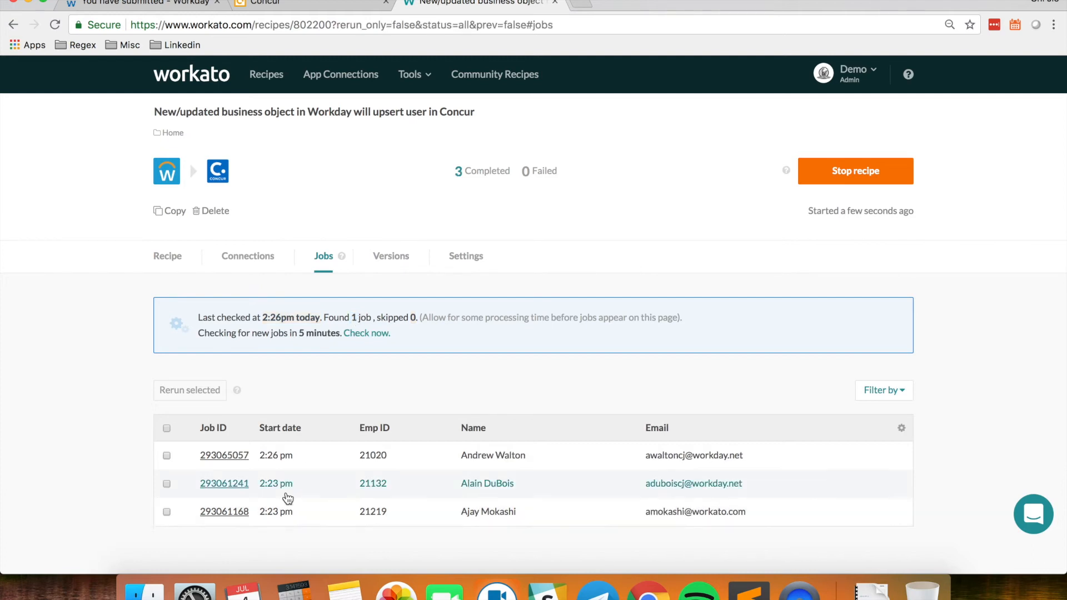
mouse_move(390, 456)
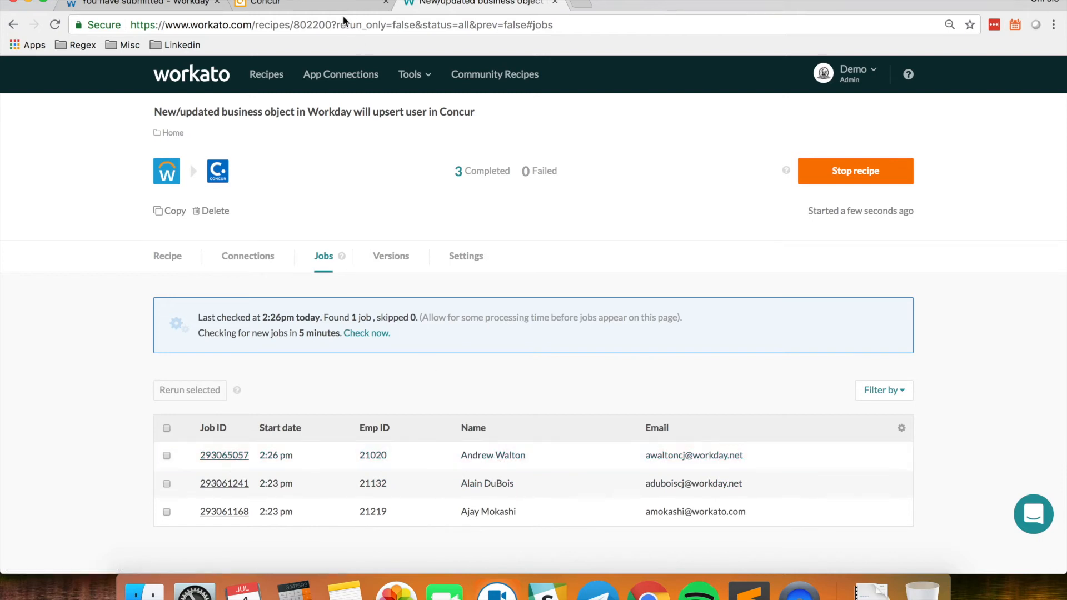
mouse_move(538, 462)
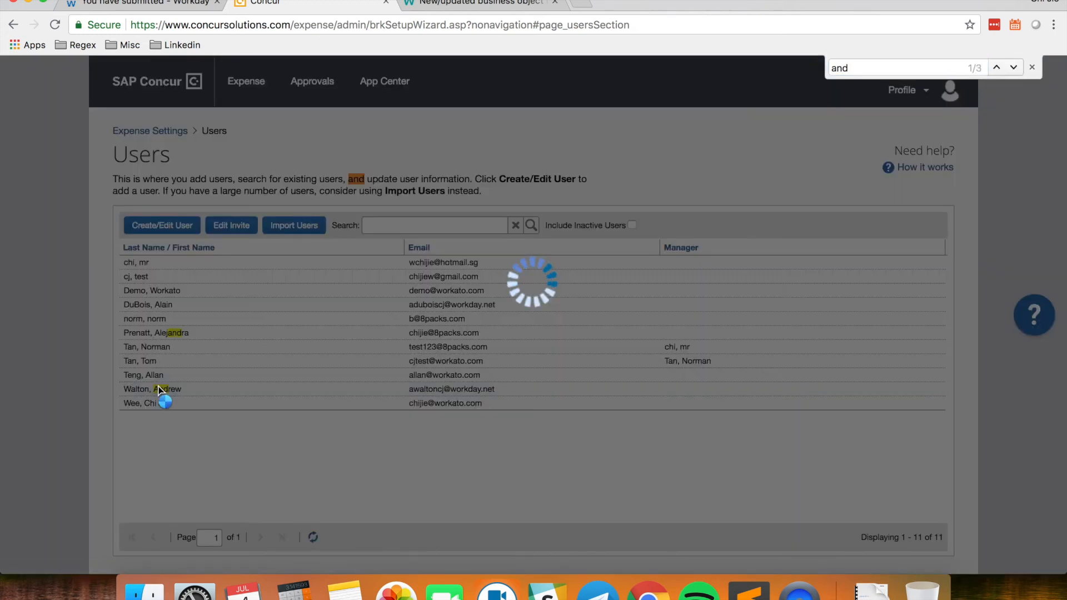
double_click(151, 389)
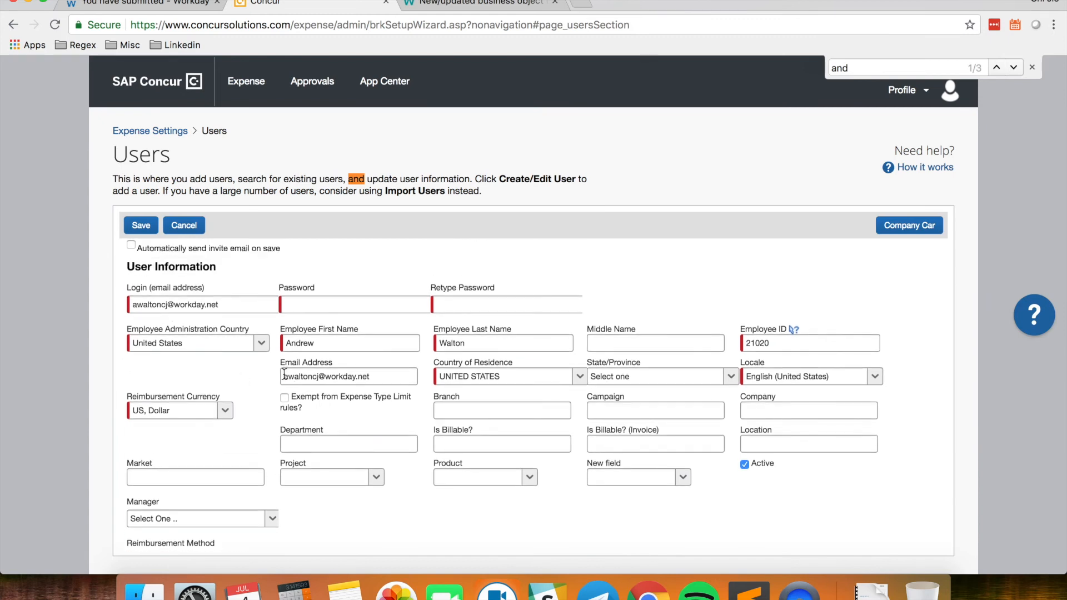
left_click(350, 376)
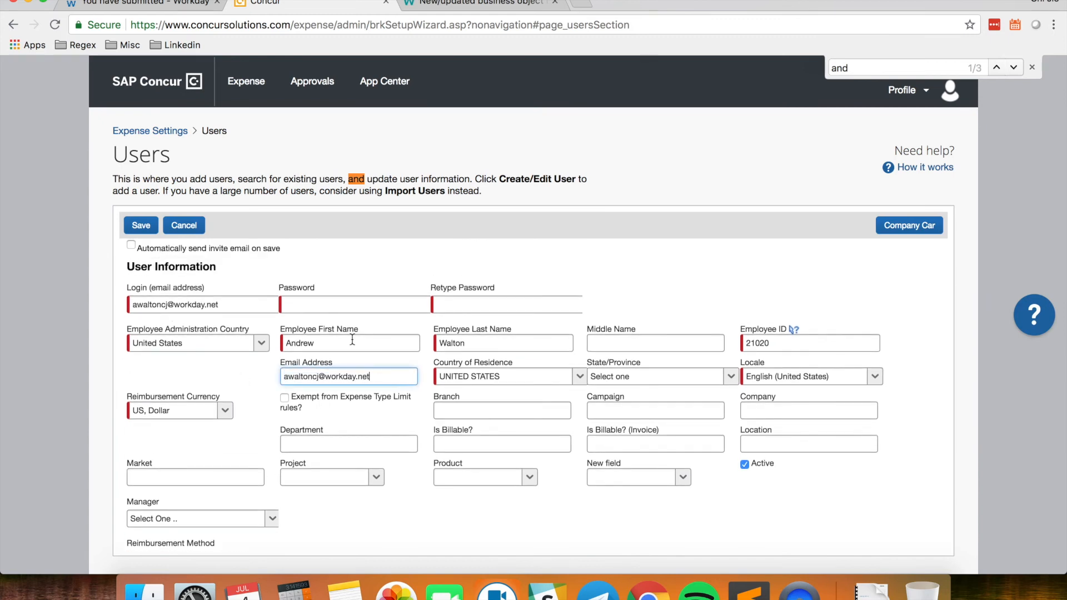
left_click(500, 342)
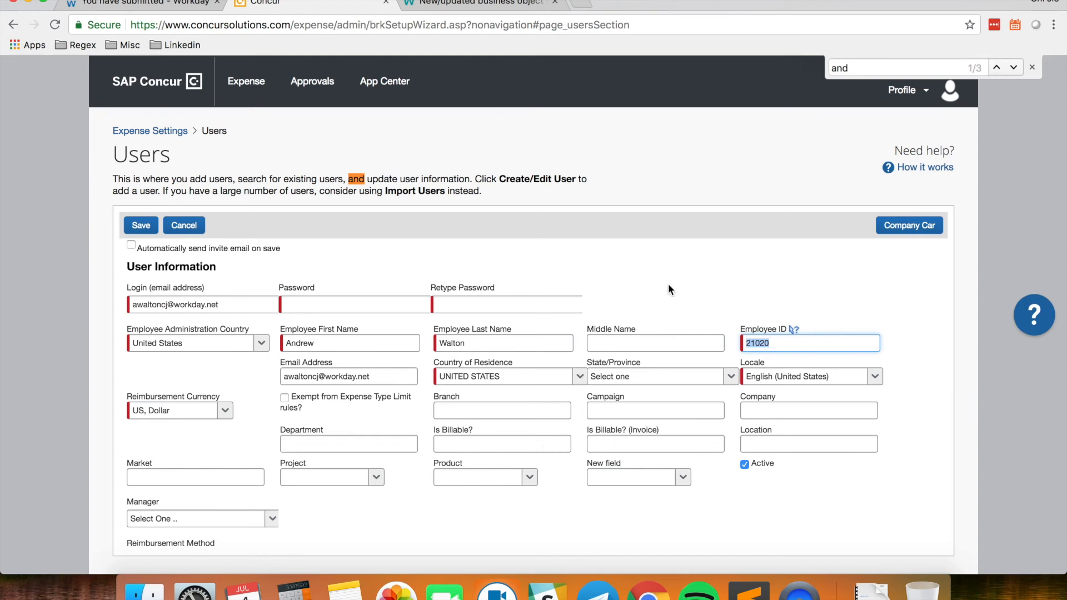
Step: Return to Workato and display the recipe's Workday trigger and Concur upsert action
left_click(483, 4)
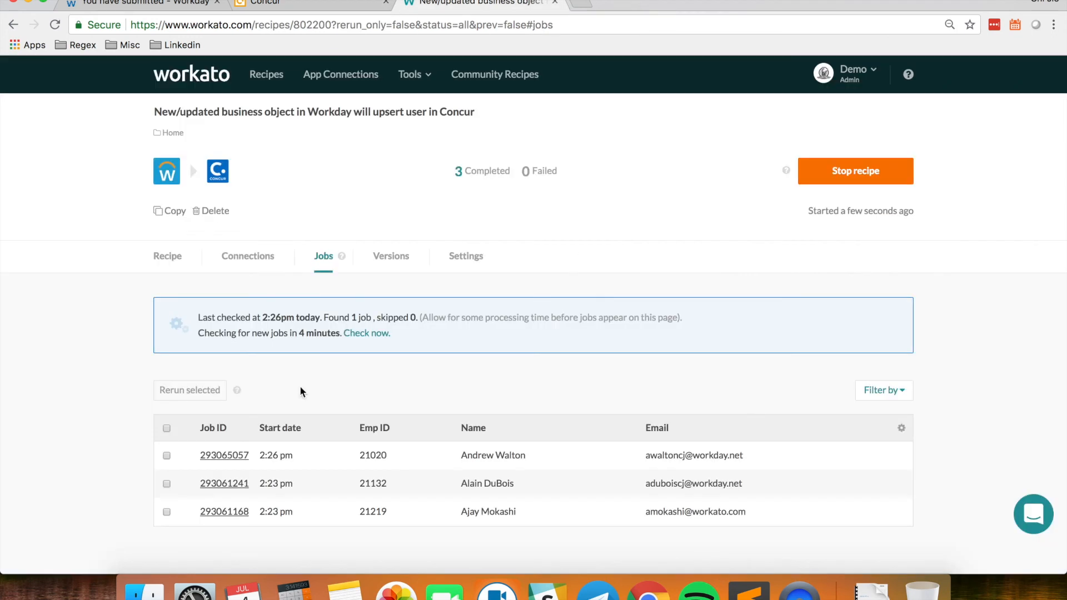
left_click(167, 256)
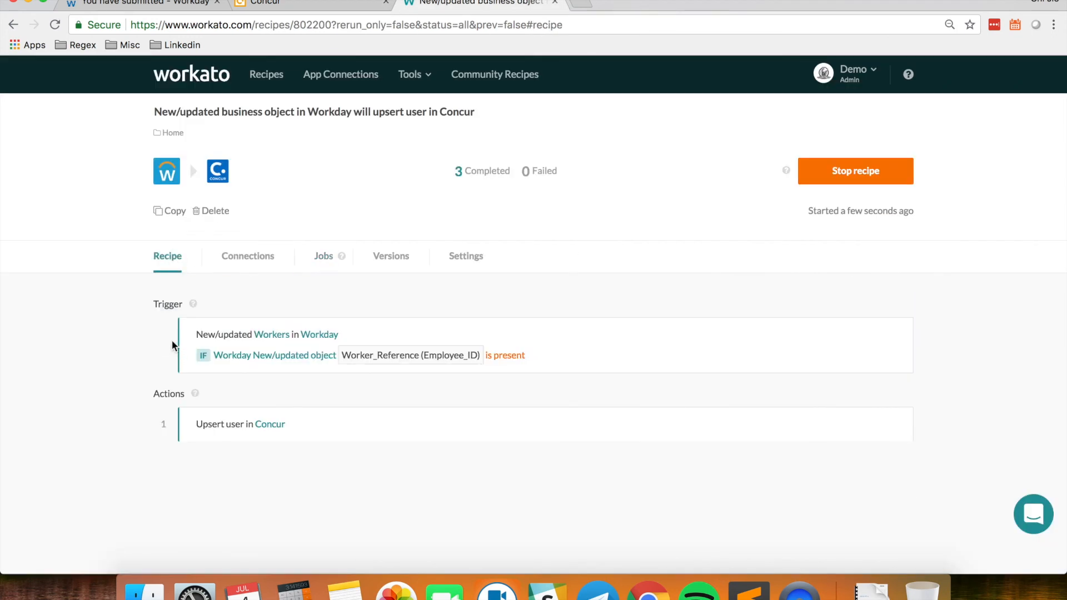
mouse_move(161, 182)
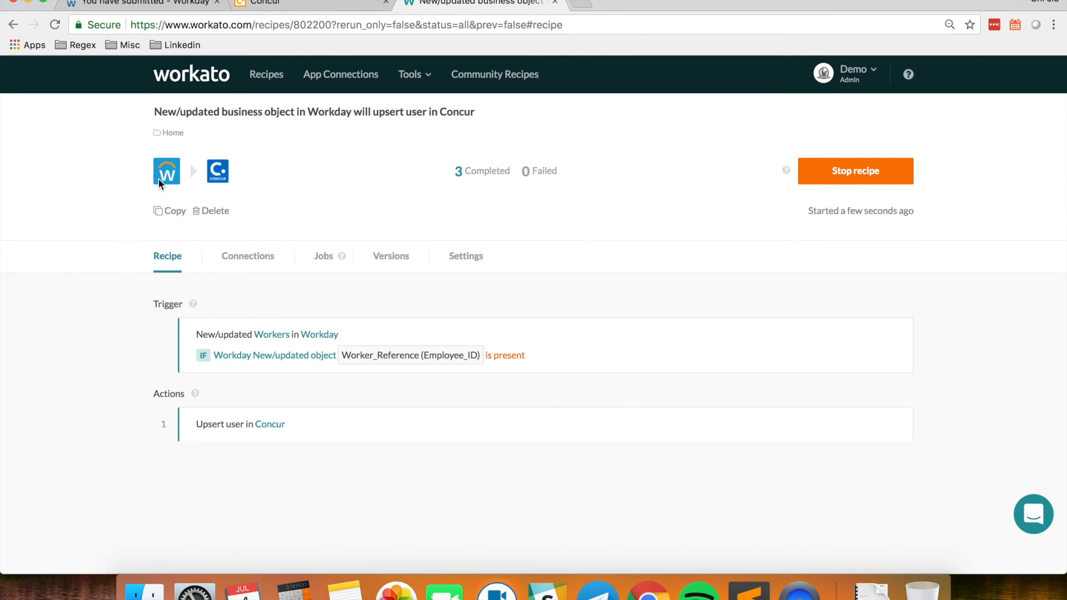
mouse_move(242, 166)
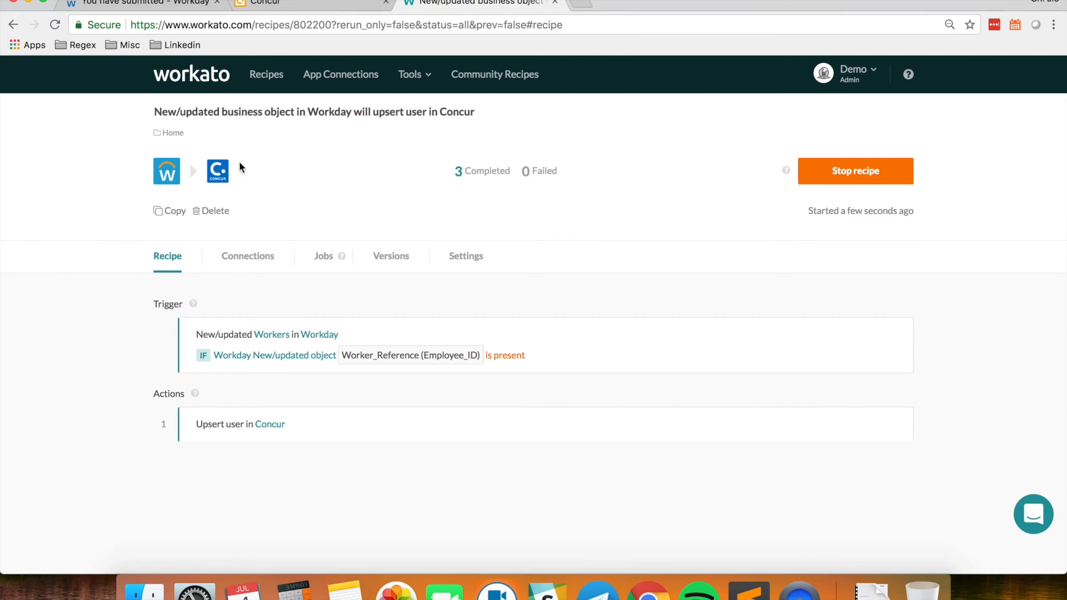
mouse_move(249, 178)
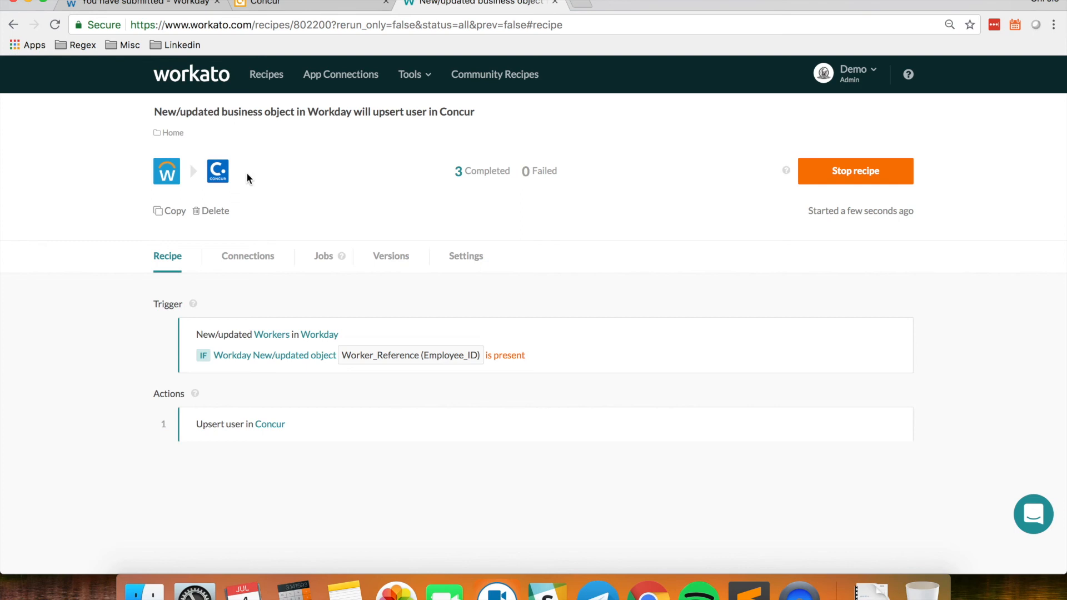